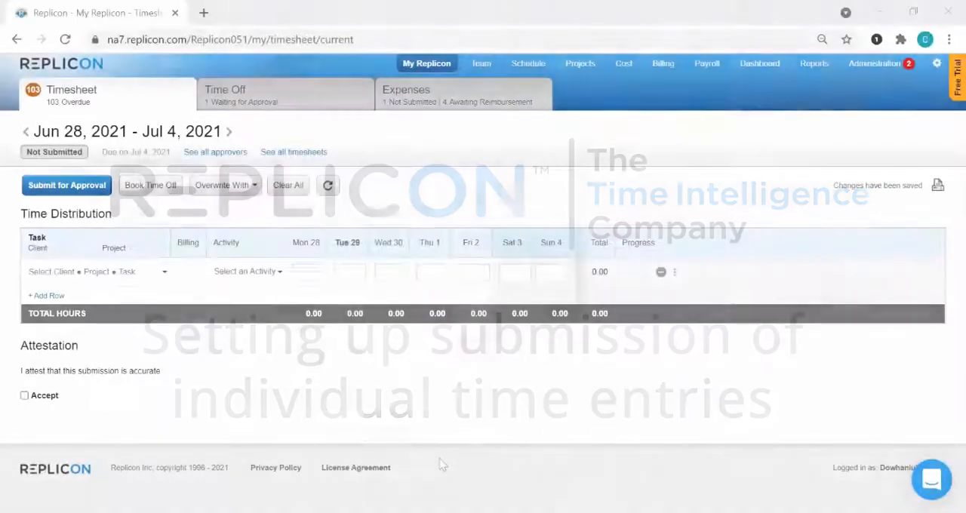
Add Financial data reporting fixes and Administration task rows with 5 hours to the Jun 28 – Jul 4 timesheet
left_click(89, 271)
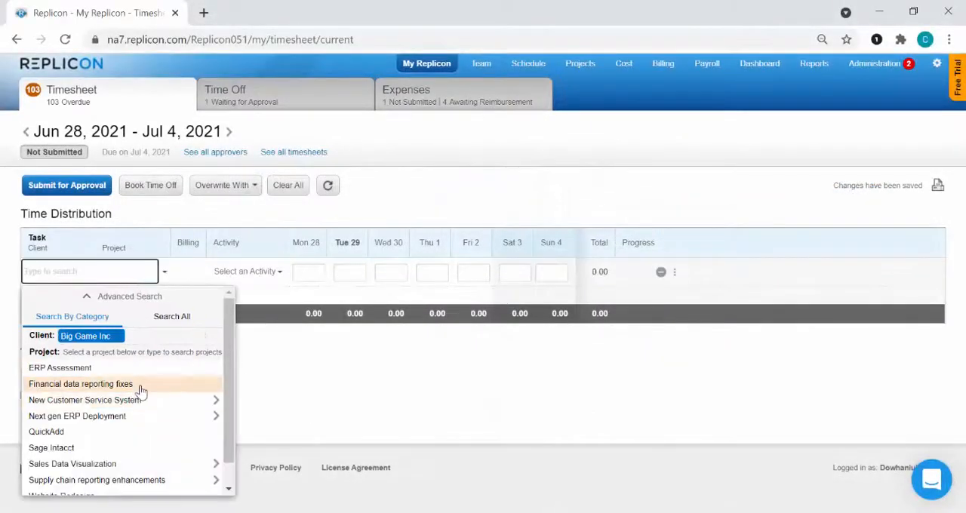
left_click(80, 383)
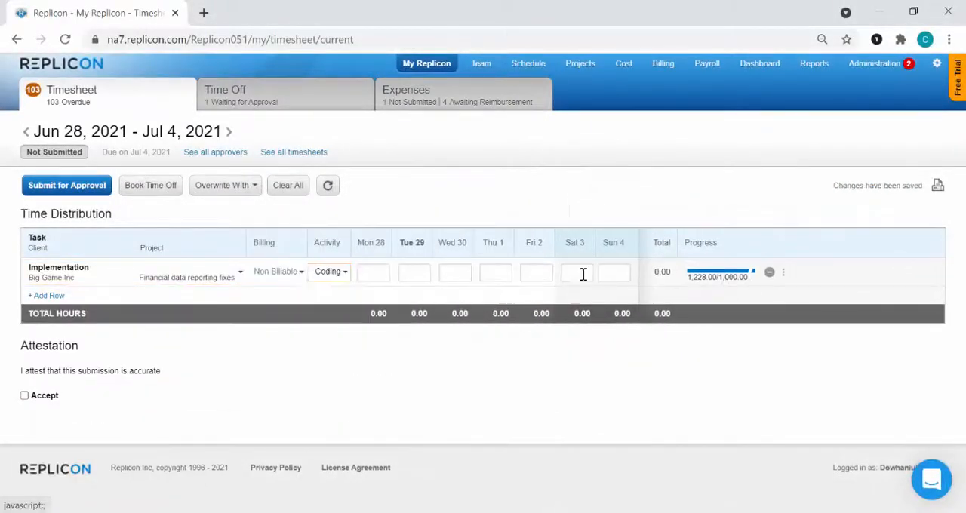
left_click(46, 294)
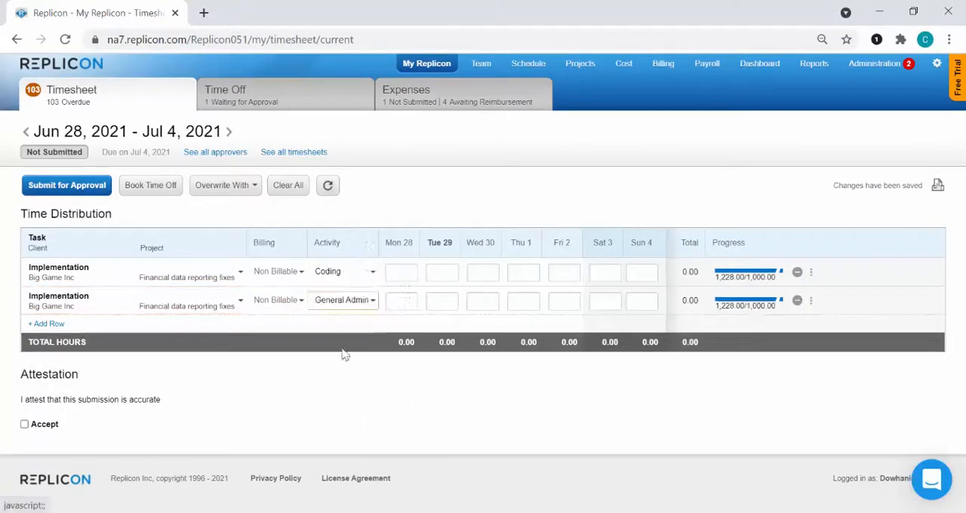
type("5.00")
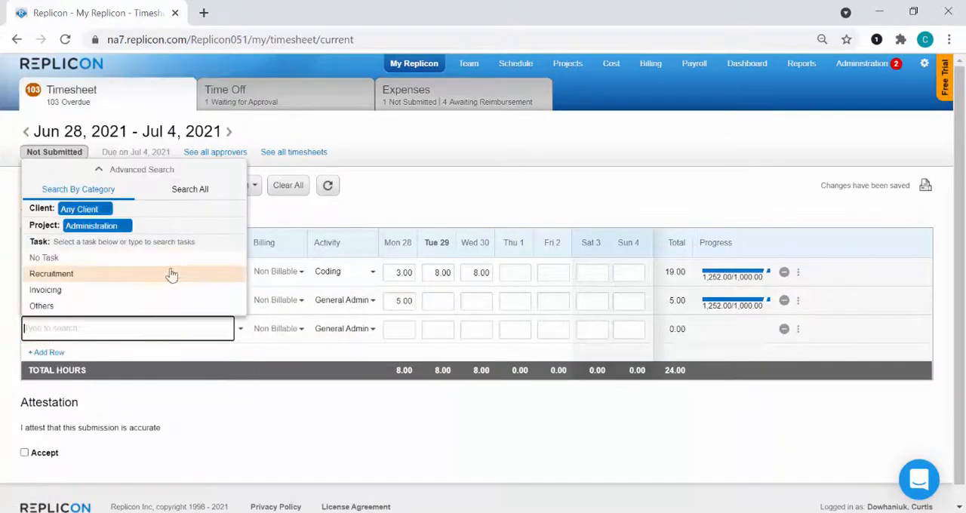
left_click(51, 273)
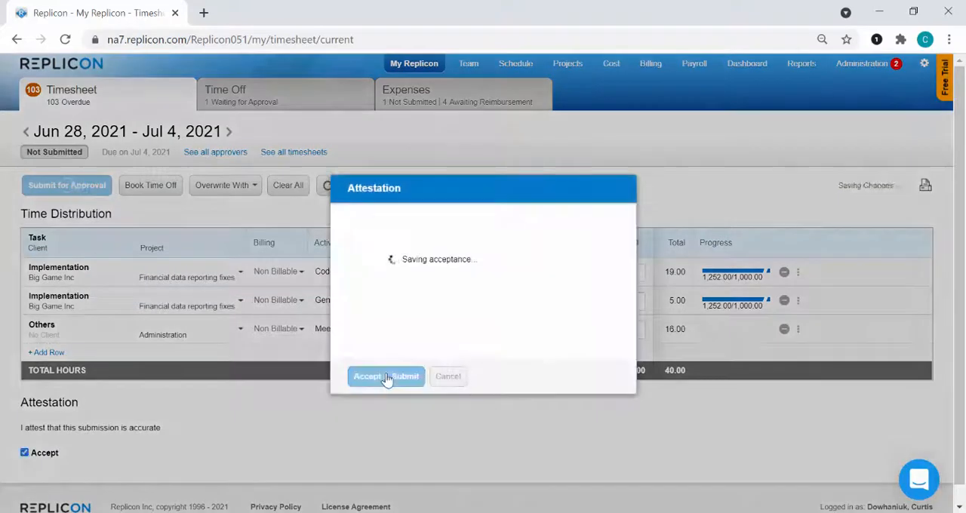
Submit the 40-hour week, view it as Waiting for Approval, then start a Next gen ERP Deployment row
left_click(387, 376)
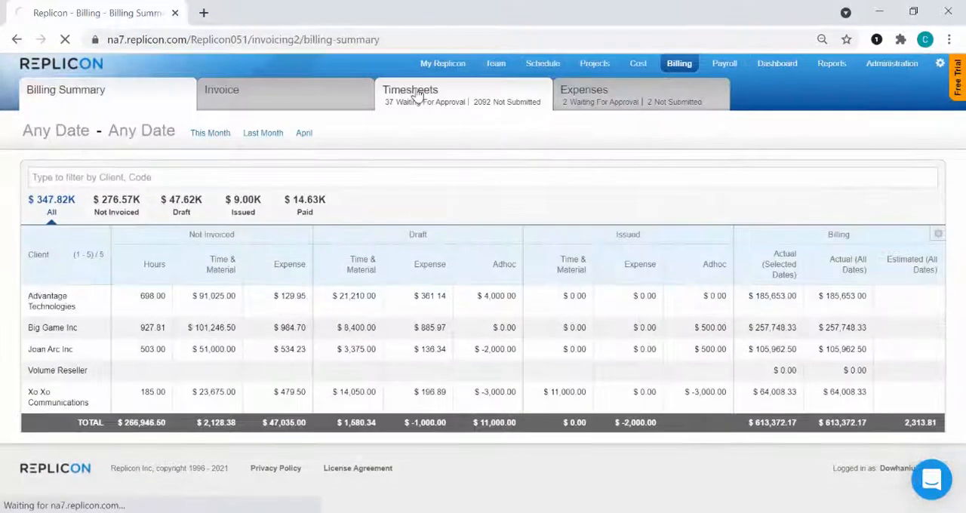
left_click(411, 89)
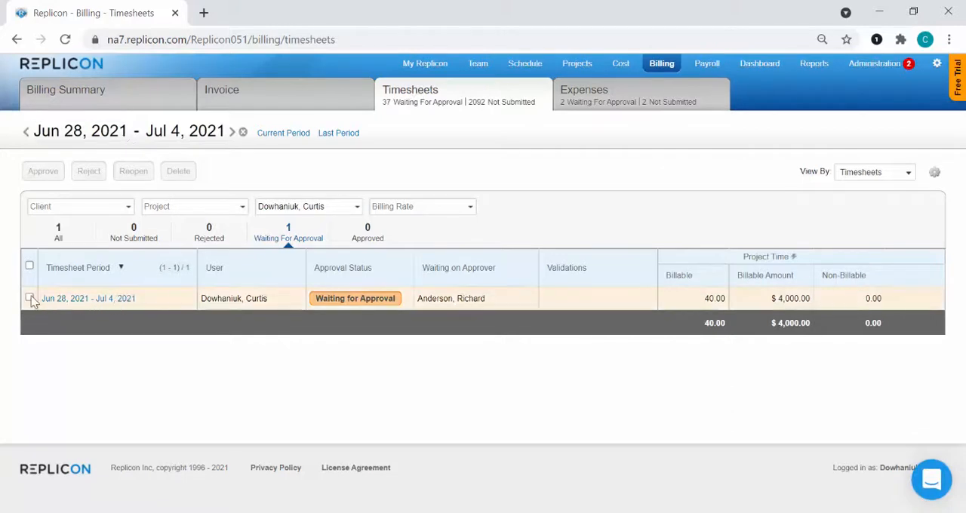
left_click(30, 298)
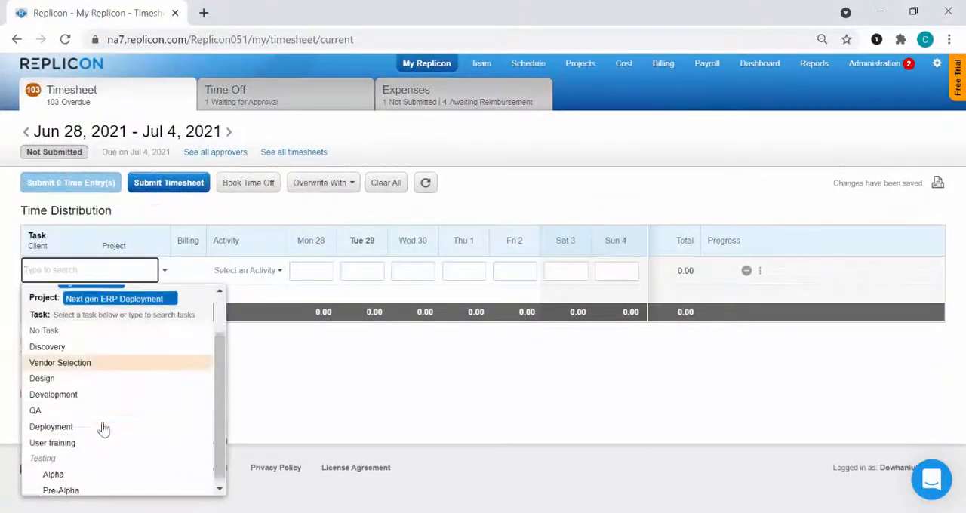
left_click(52, 394)
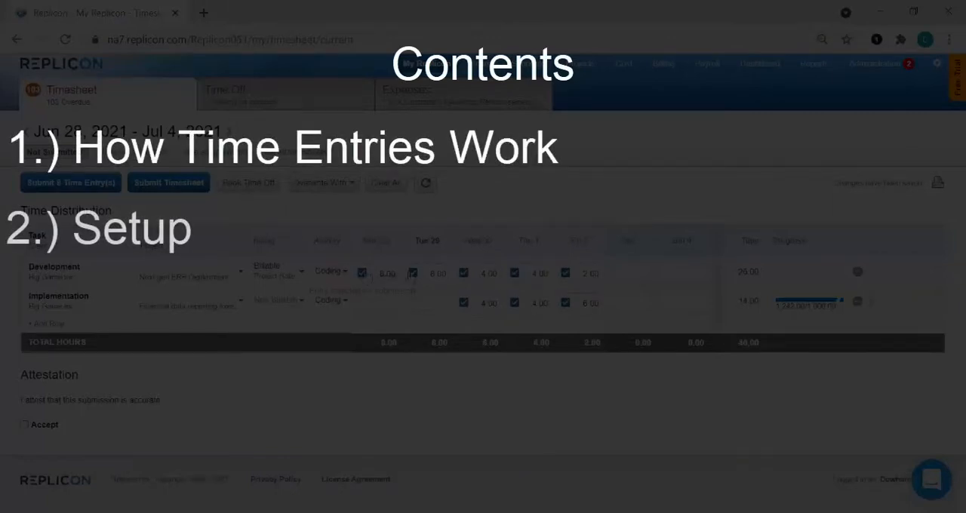
Mark the Recruitment entry and the 9–11 am activity entry for individual submission
left_click(70, 183)
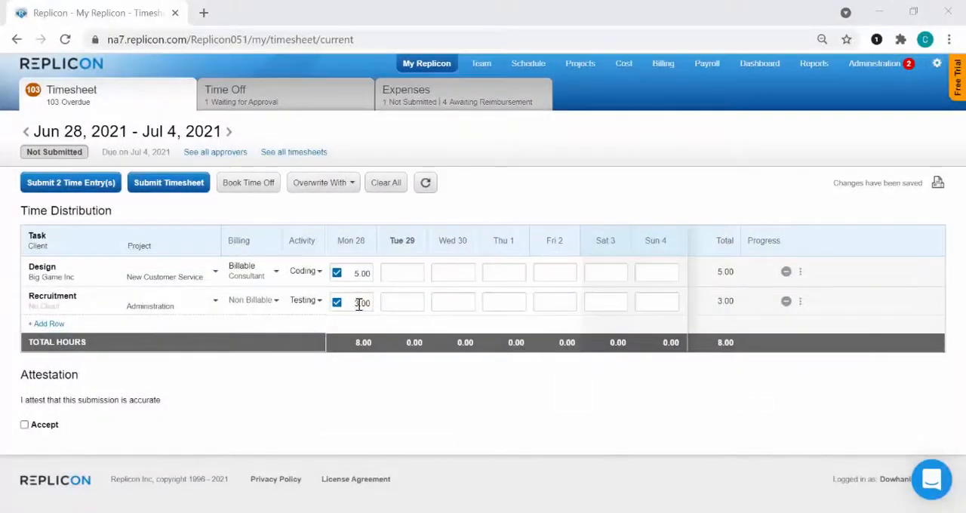
left_click(337, 302)
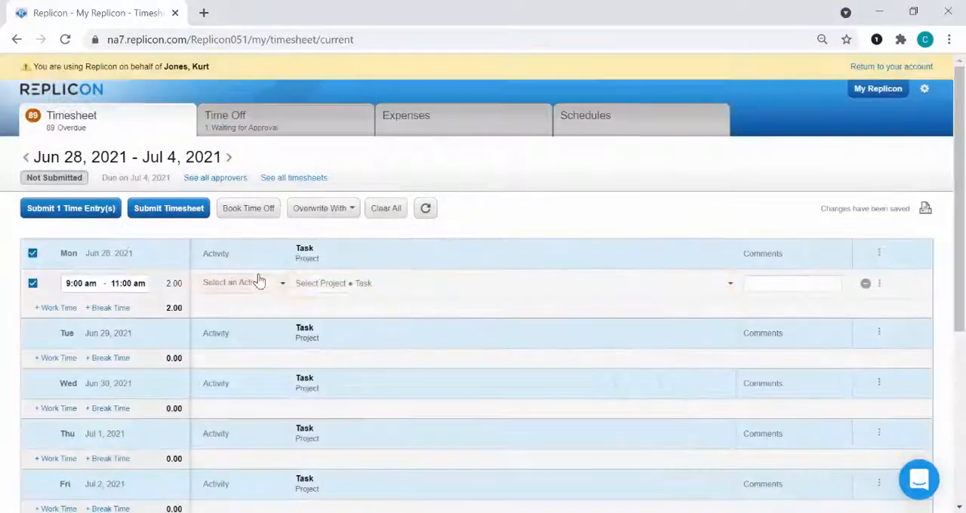
left_click(505, 283)
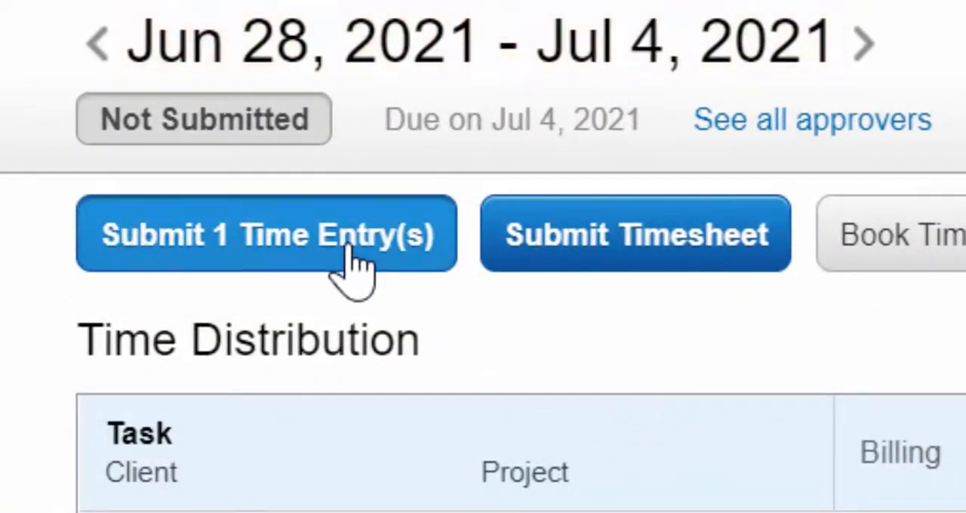
Review the entries in the Time Workbench and create an export of the filtered time data
scroll("down", 3)
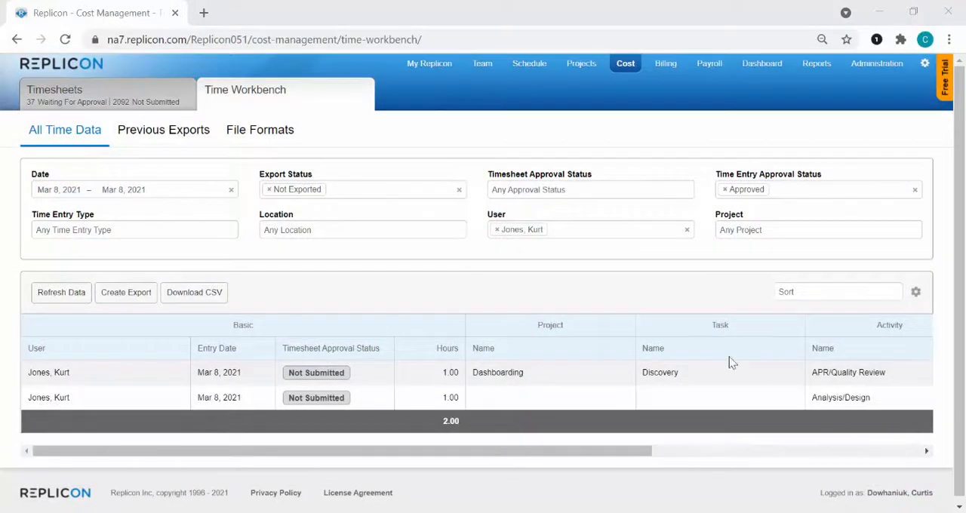
left_click(125, 293)
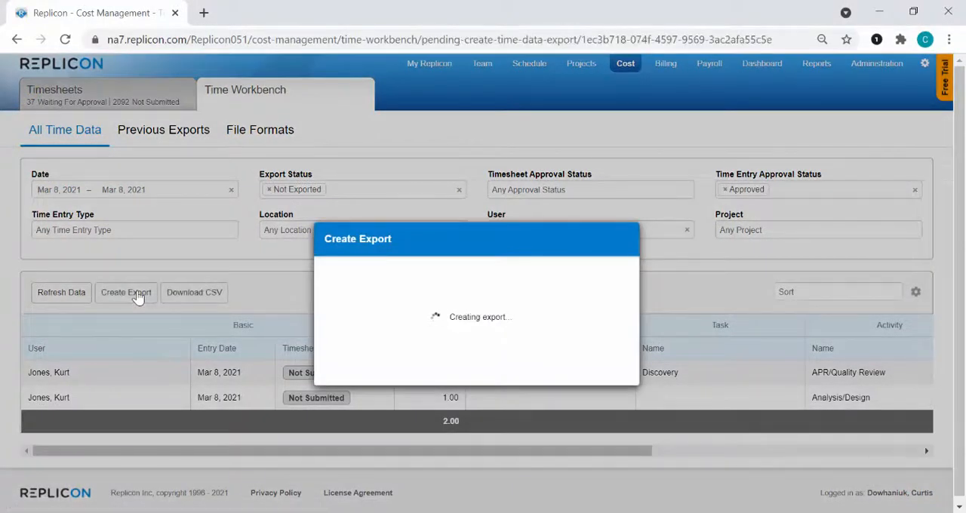
left_click(857, 63)
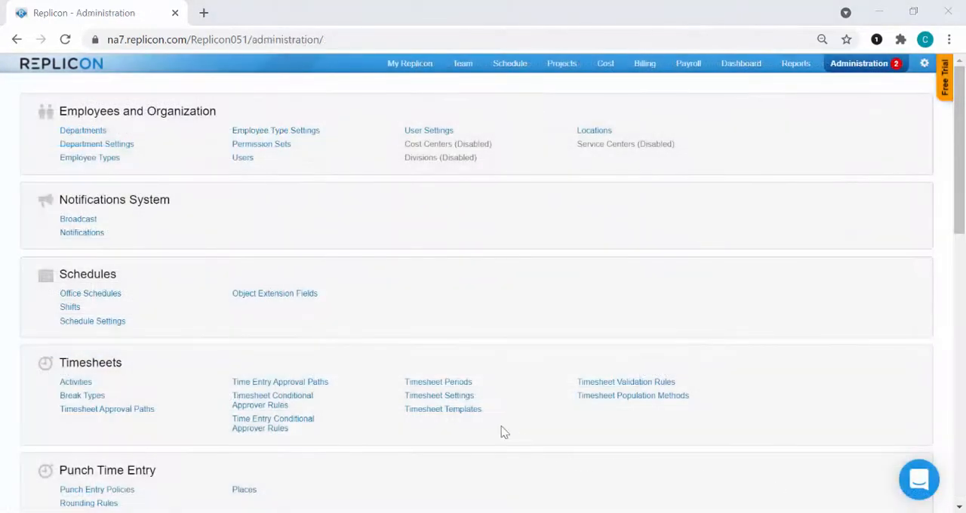
Give a timesheet template the 'Prevent submission if time entries not submitted' workflow condition and save it
left_click(444, 407)
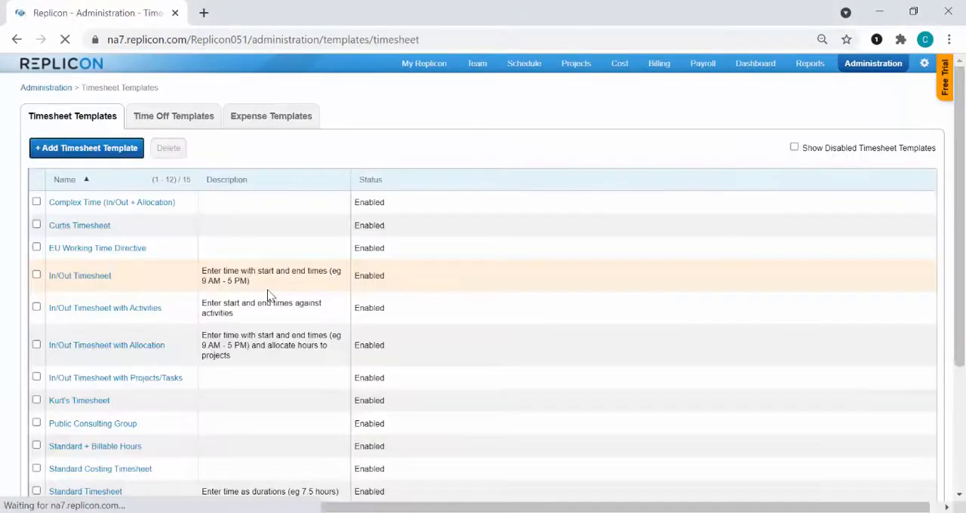
scroll("down", 3)
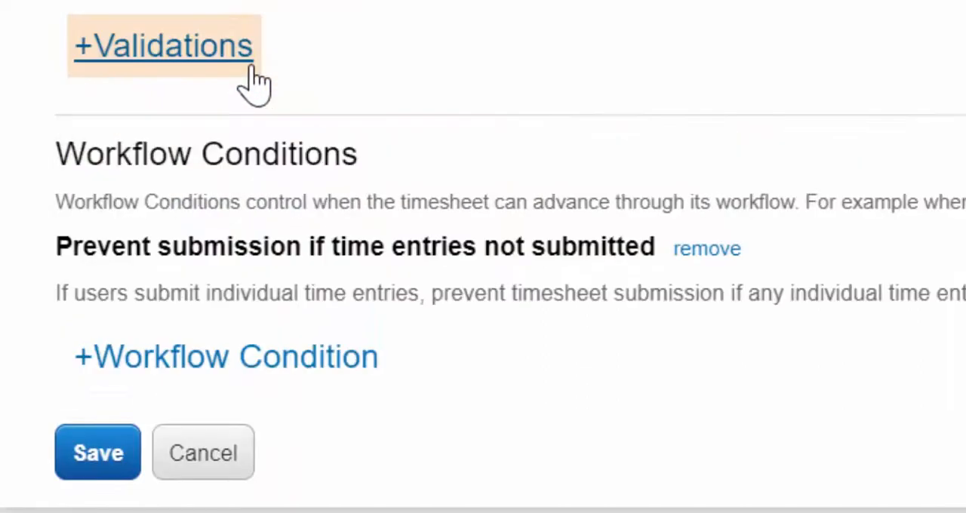
left_click(97, 453)
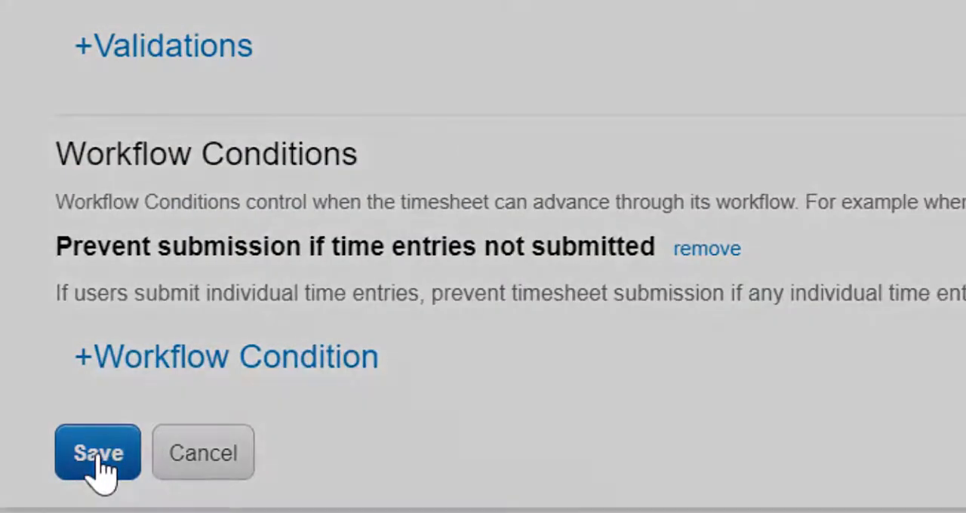
left_click(97, 453)
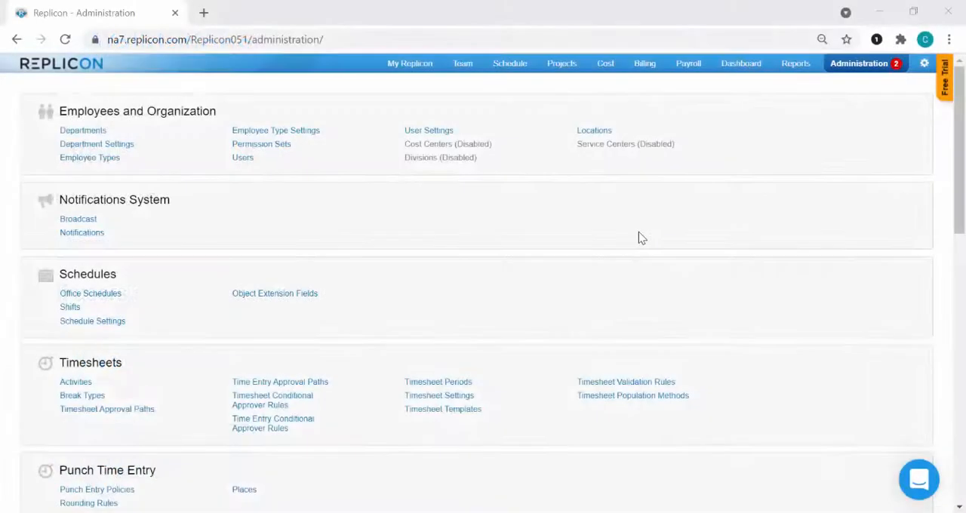
left_click(242, 157)
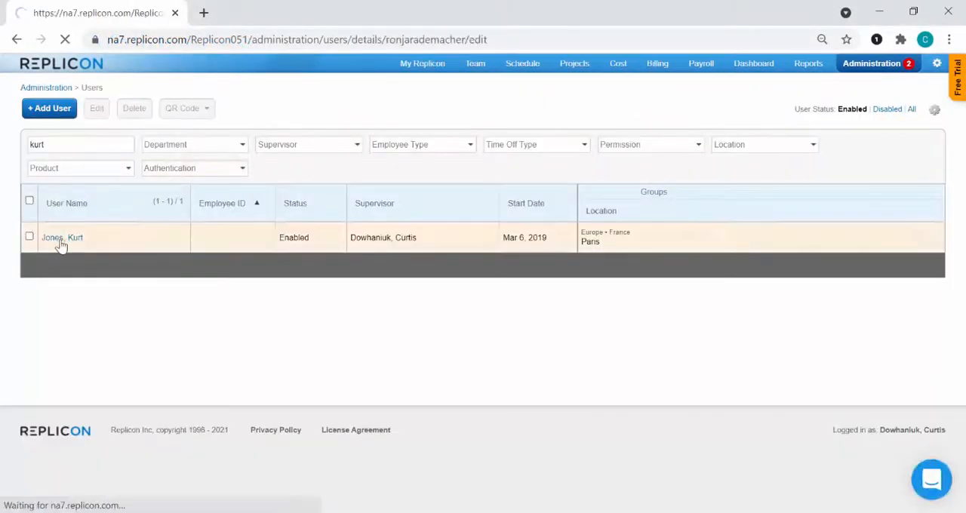
left_click(62, 237)
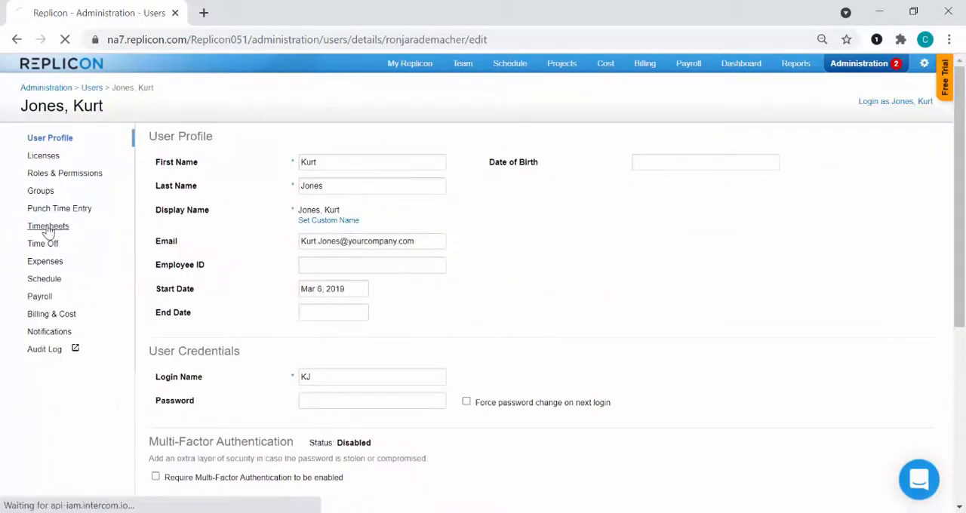
left_click(48, 227)
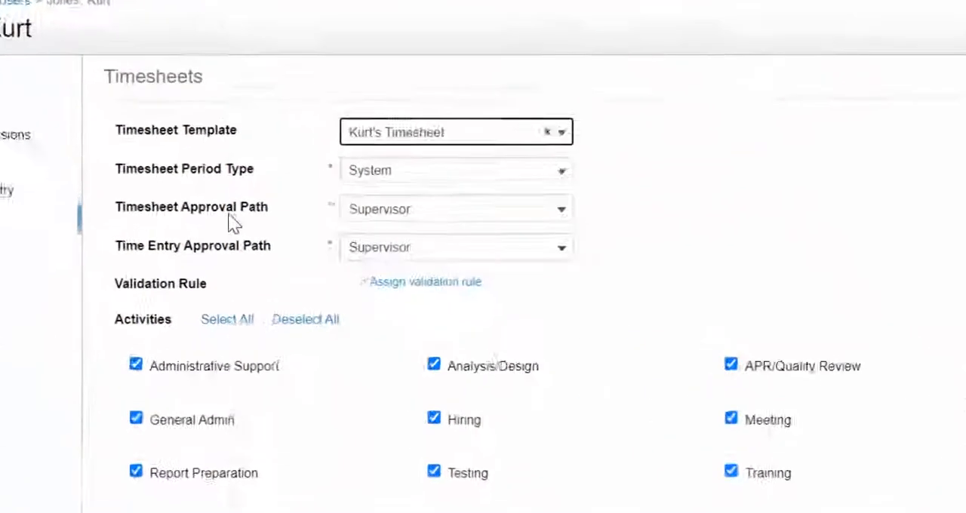
left_click(456, 247)
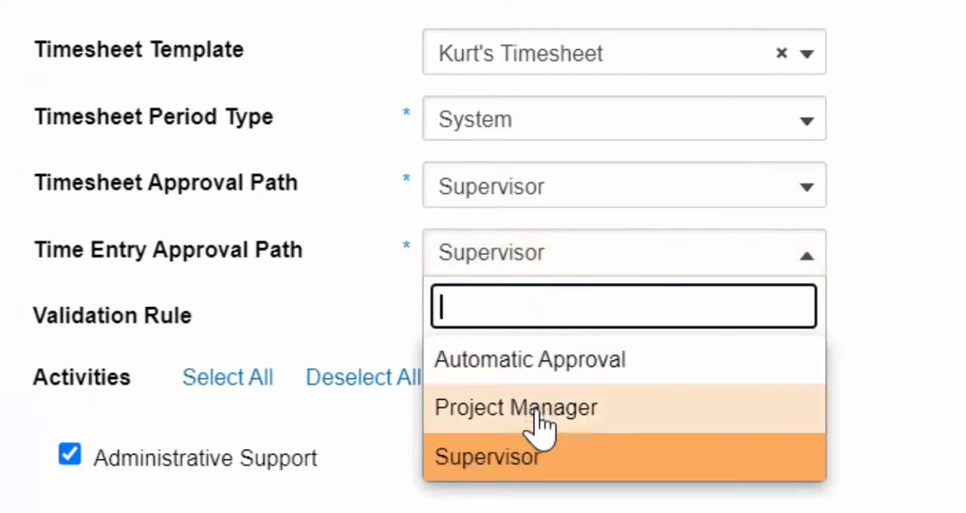
left_click(516, 408)
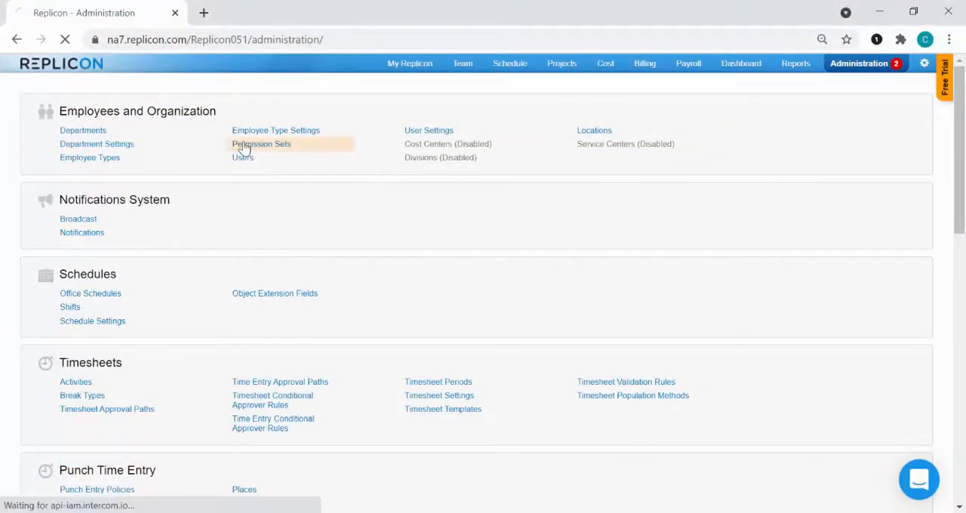
Review the permissions of the System Administrator permission set
left_click(261, 143)
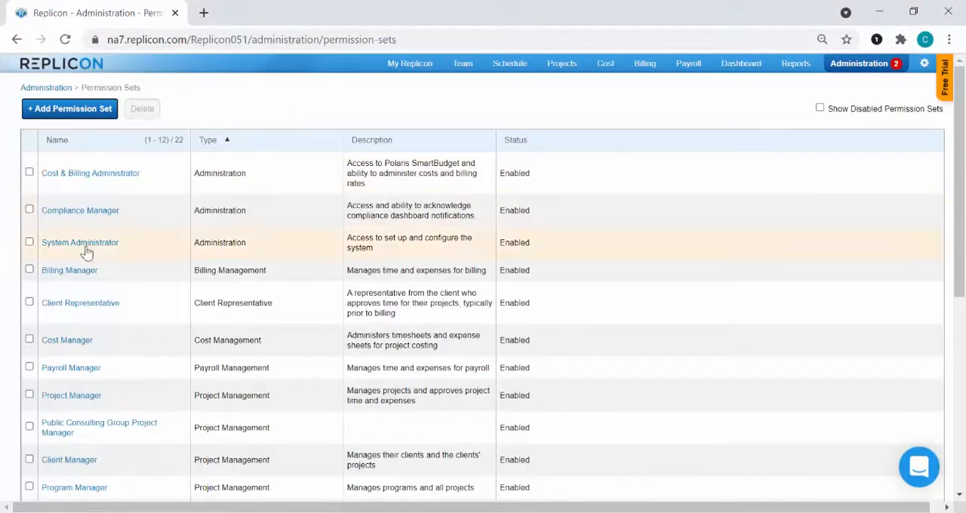
left_click(80, 242)
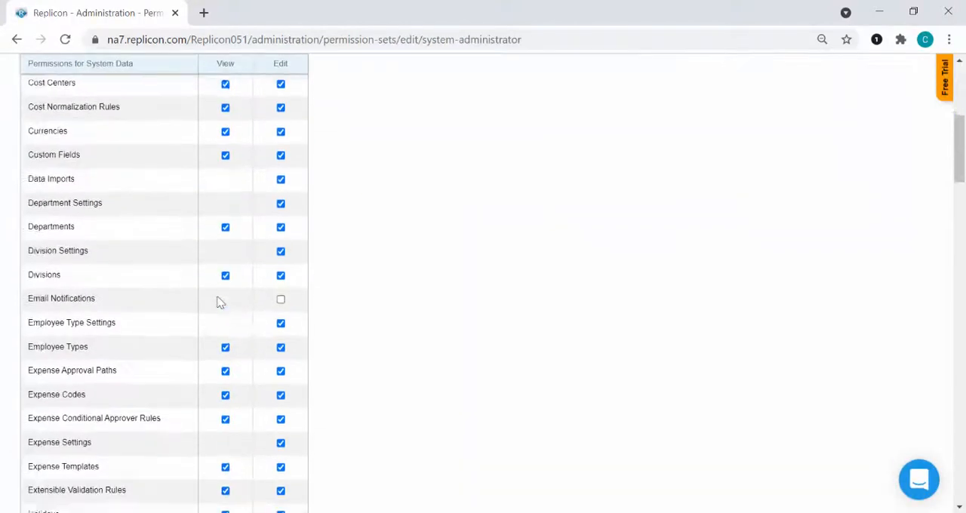
scroll("down", 3)
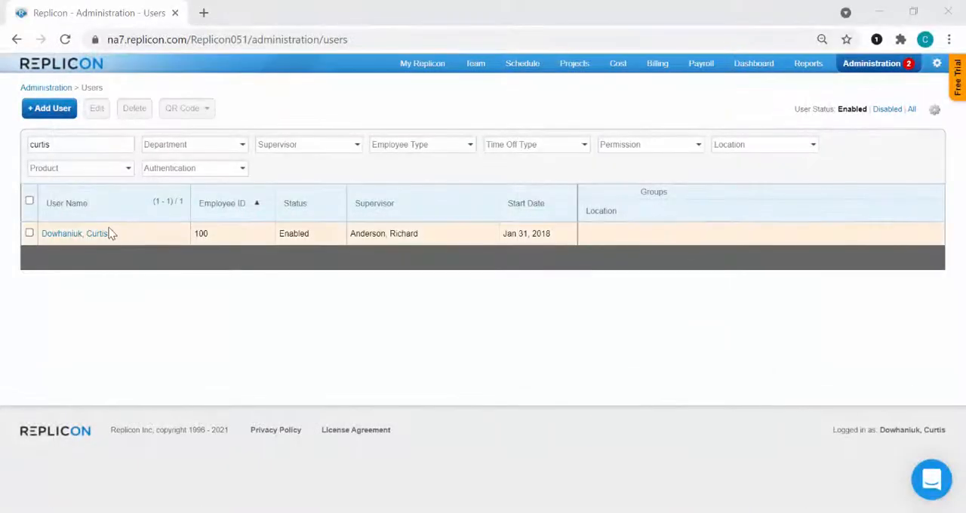
left_click(74, 232)
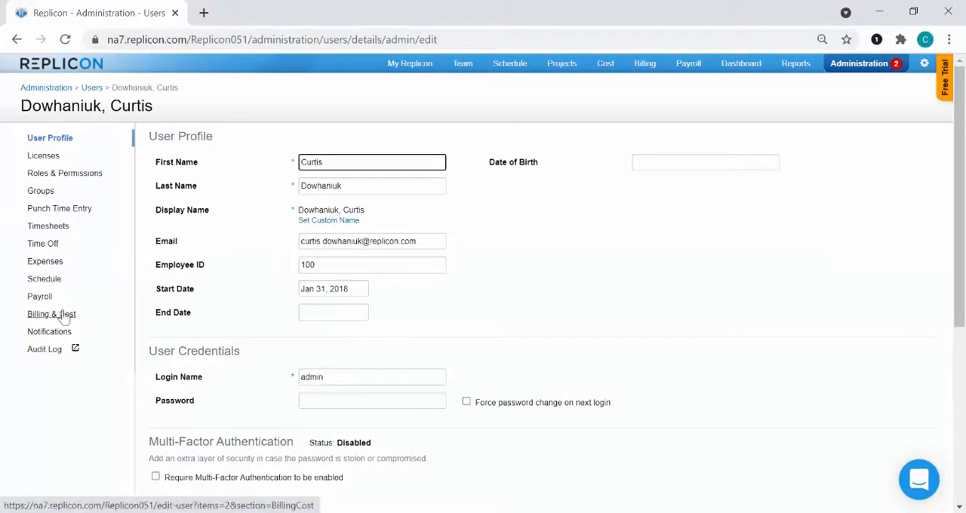
left_click(48, 332)
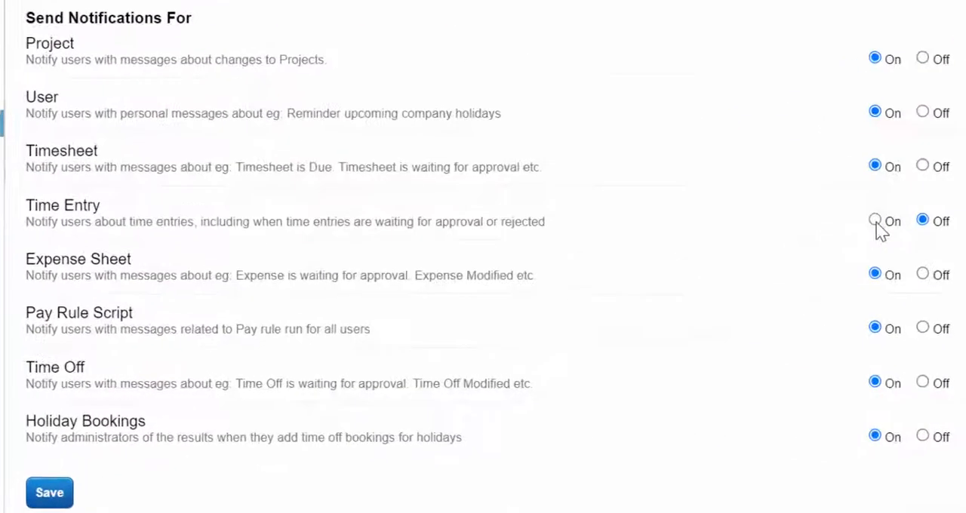
left_click(874, 220)
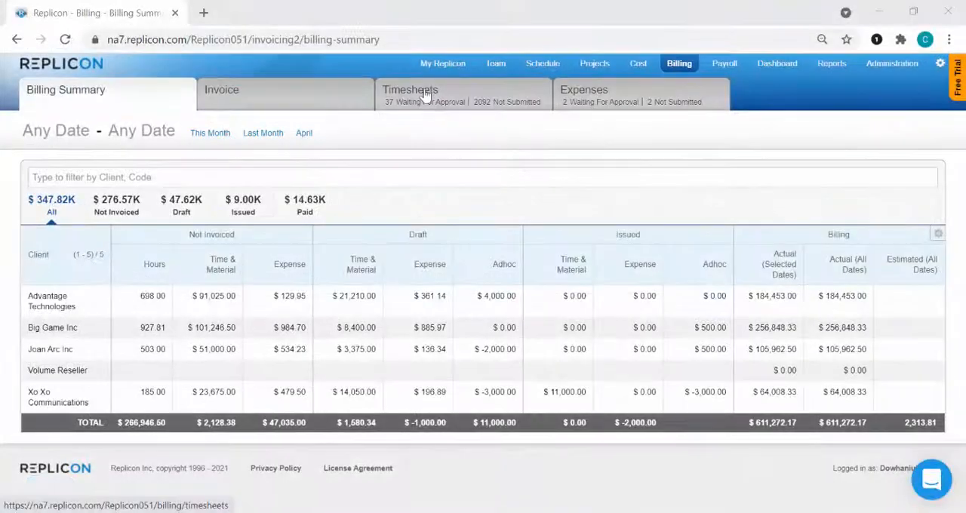
View billing timesheets by Time Entries and filter to those Waiting For Approval
left_click(411, 89)
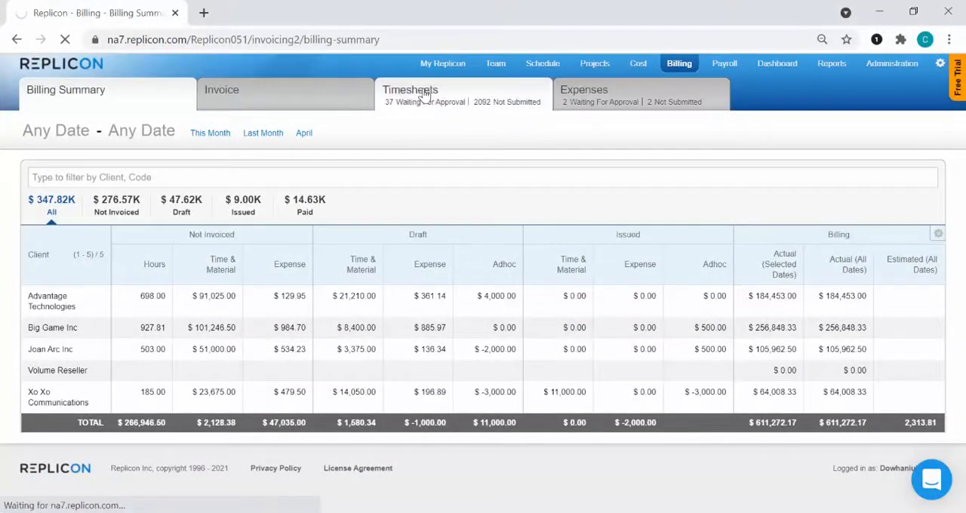
left_click(410, 89)
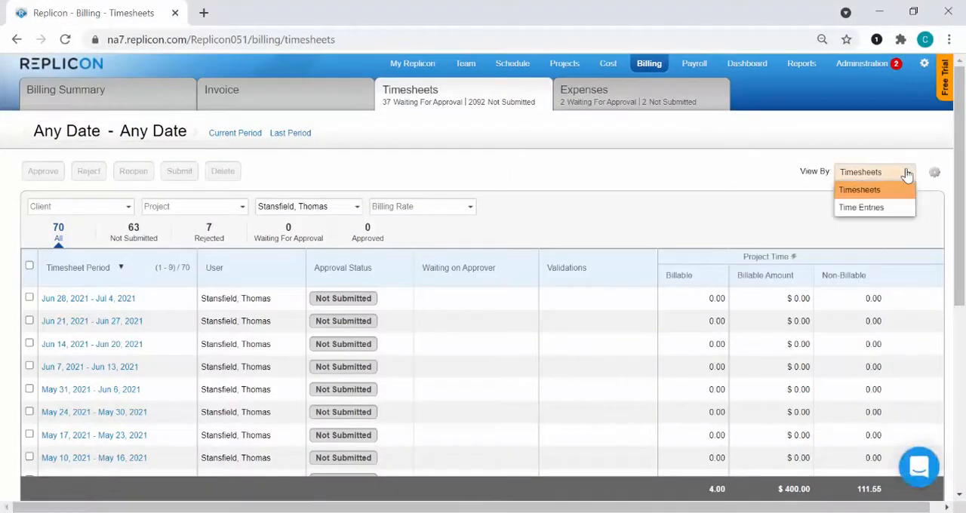
left_click(861, 207)
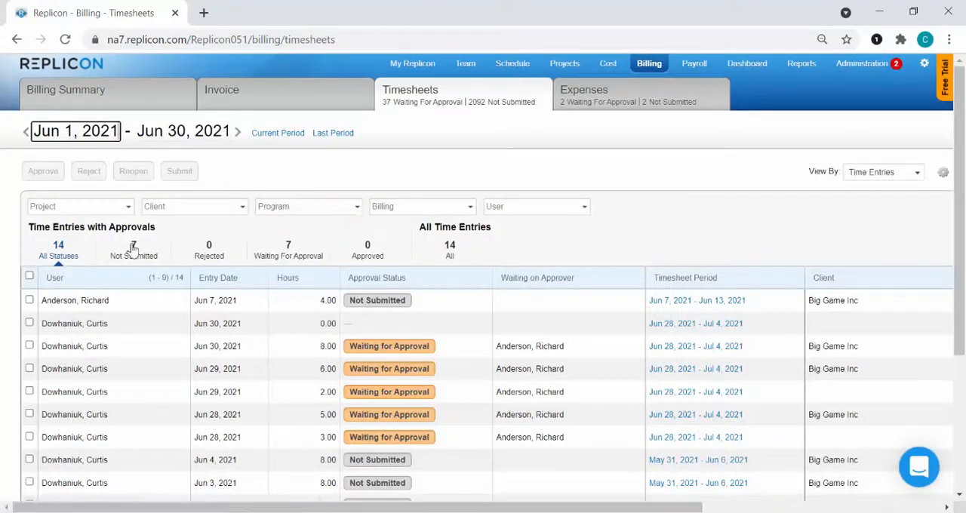
left_click(289, 251)
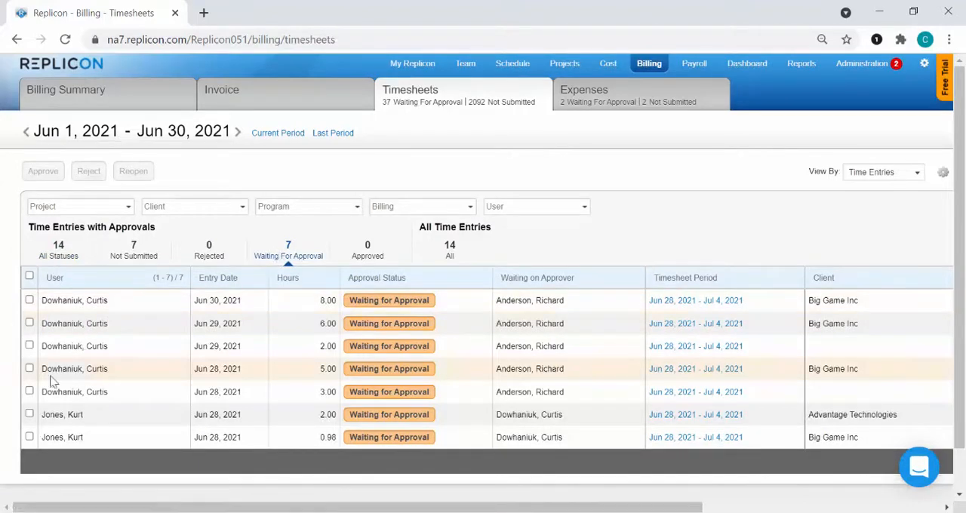
mouse_move(617, 420)
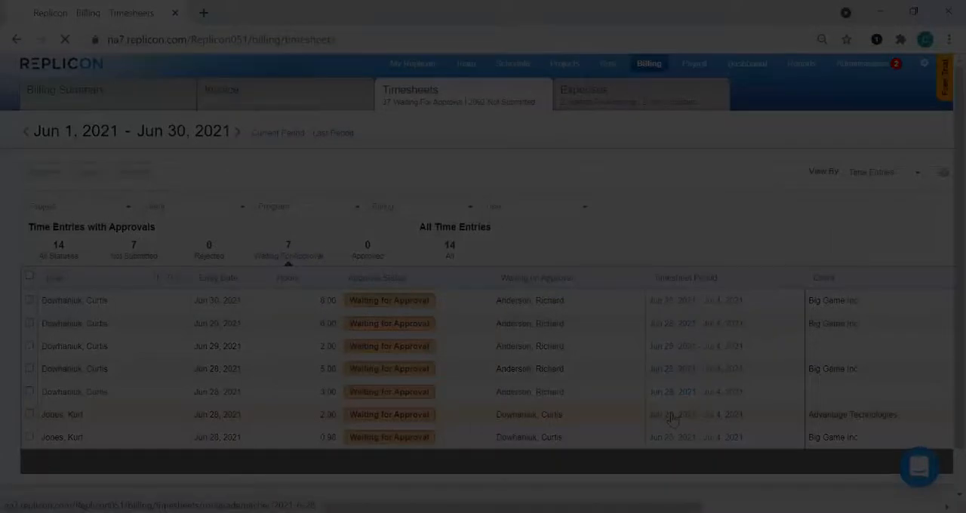
left_click(62, 414)
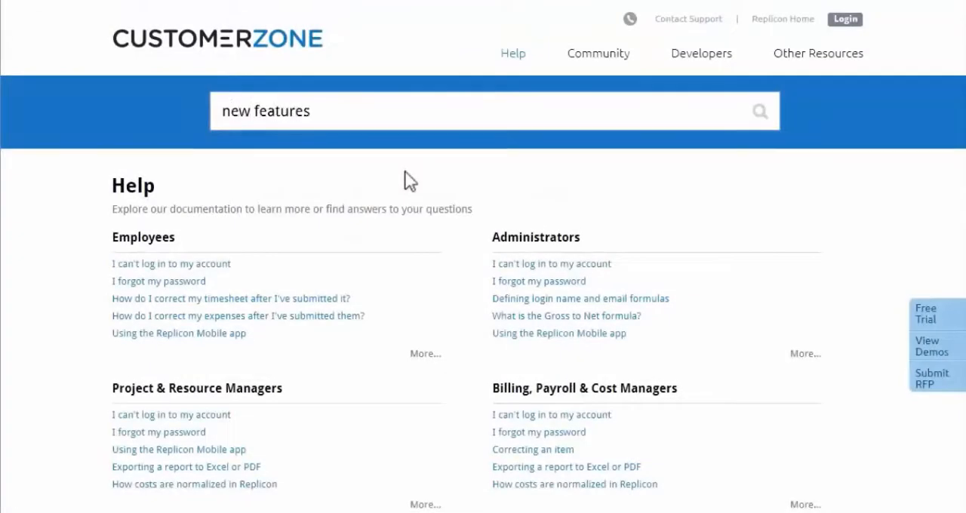
Search Customer Zone help for 'new features' and read the New features in Replicon article
left_click(760, 112)
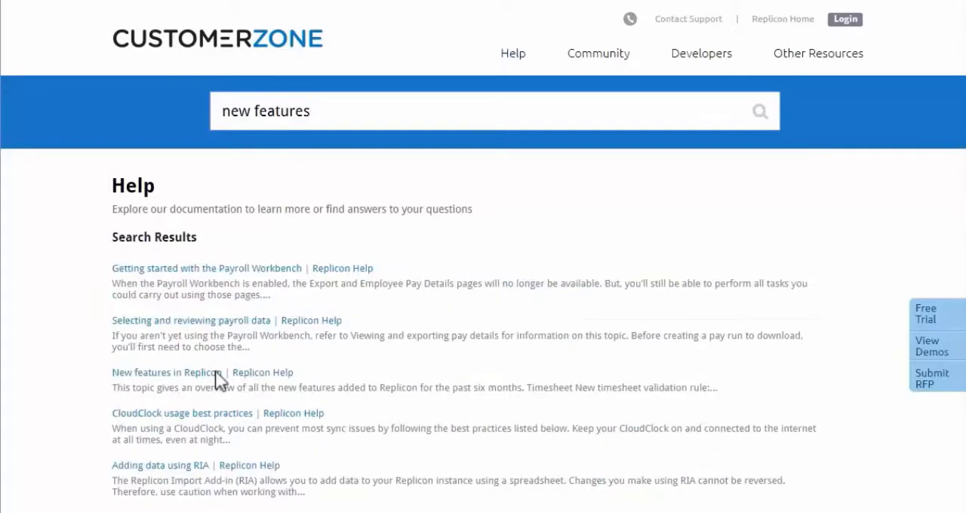
left_click(166, 372)
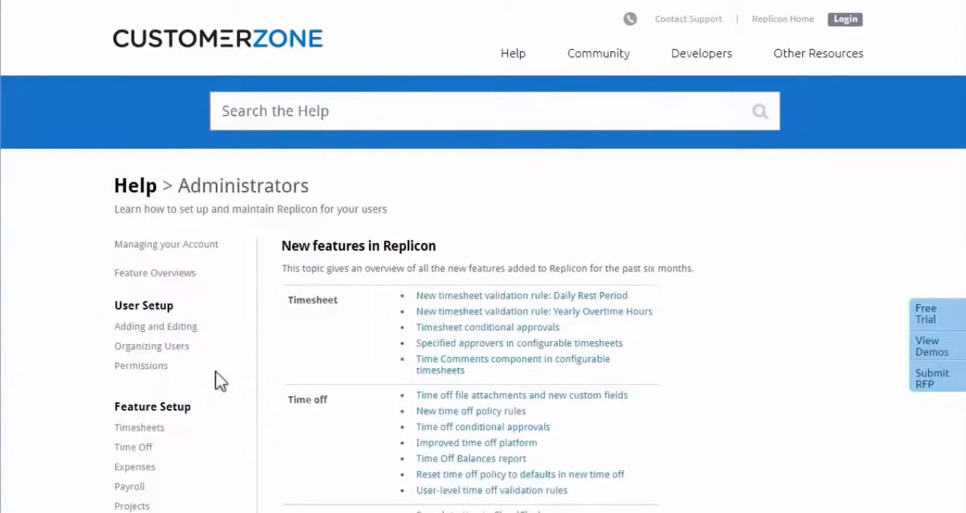
left_click(899, 18)
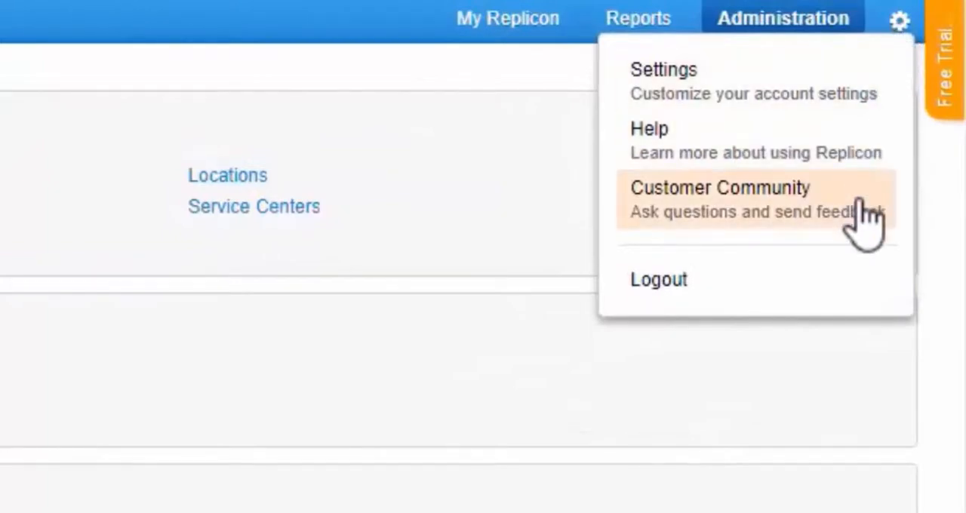
Go to the Customer Community and follow its Product Updates feed
left_click(731, 187)
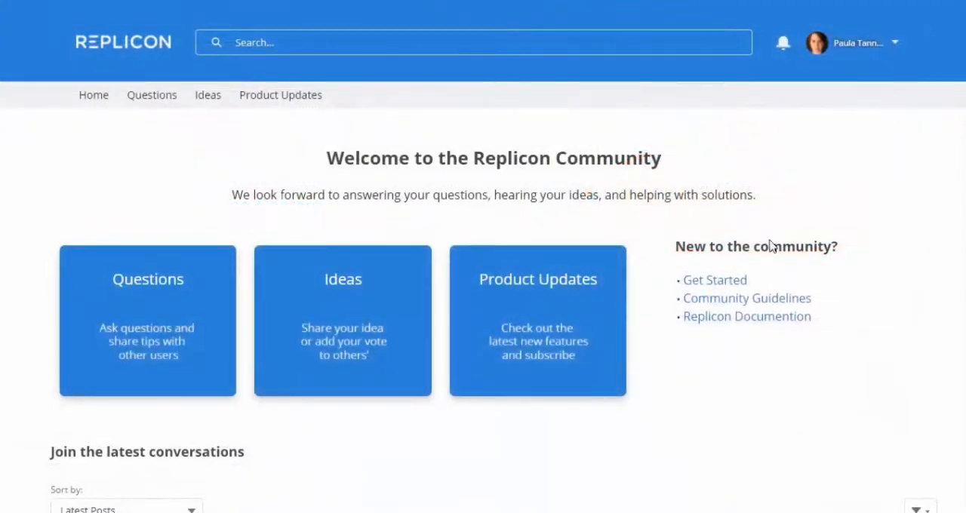
left_click(281, 95)
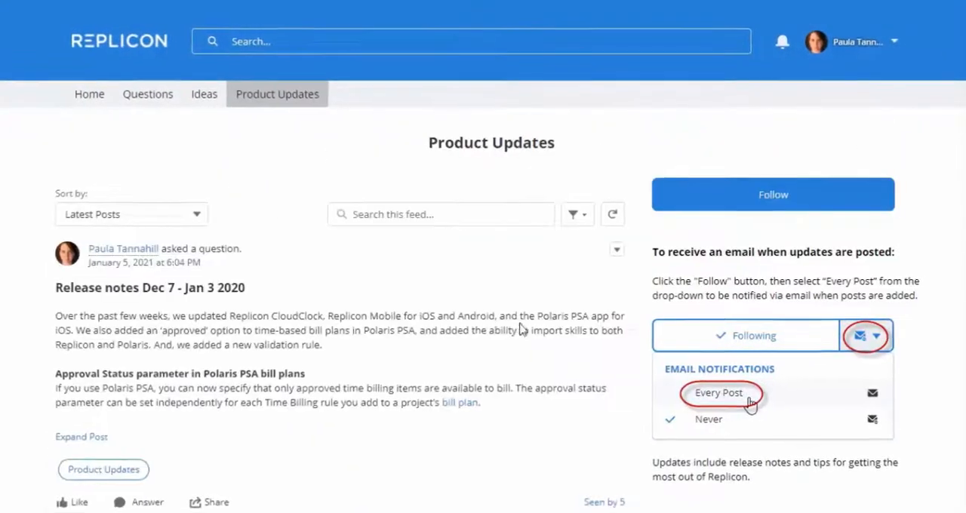